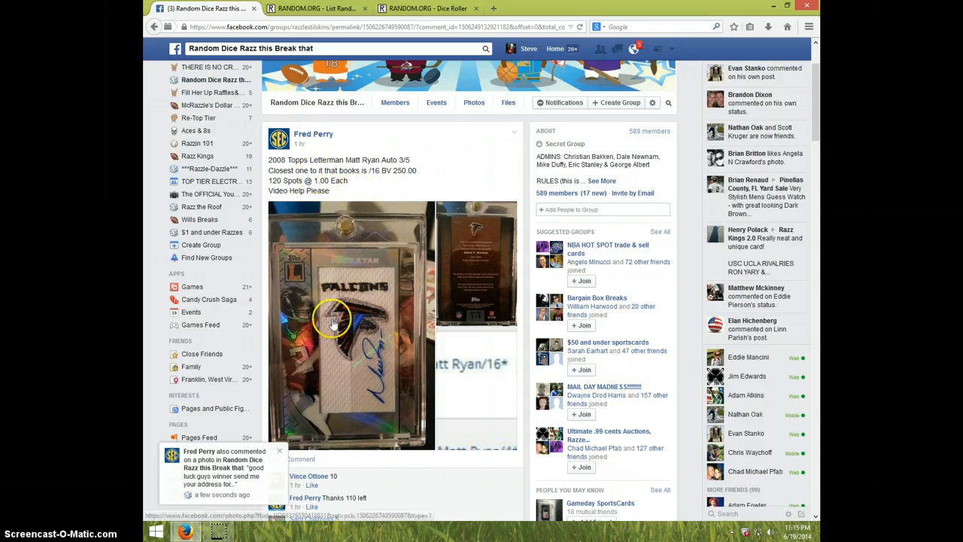
Step: Review the Facebook thread's participant list and post a LIVE comment at its end
scroll("down", 3)
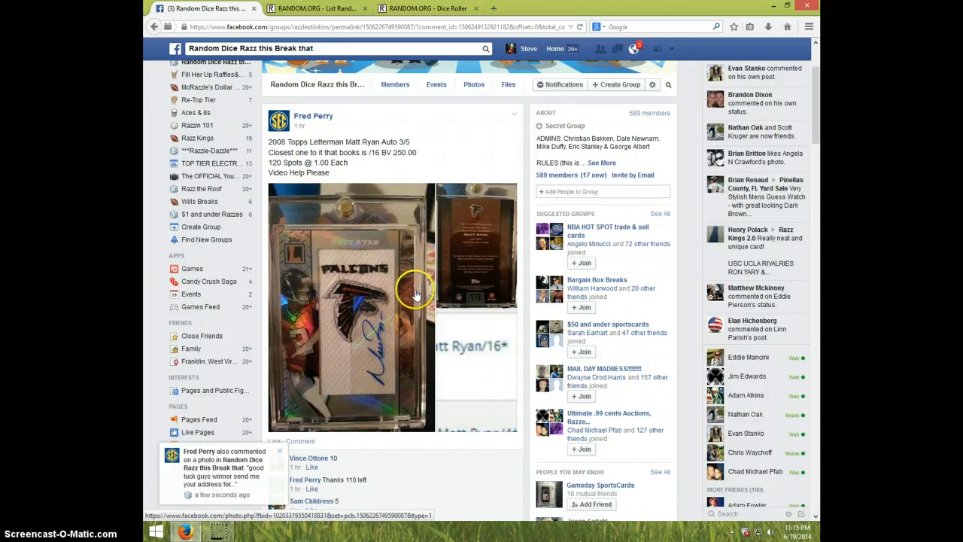
scroll("down", 3)
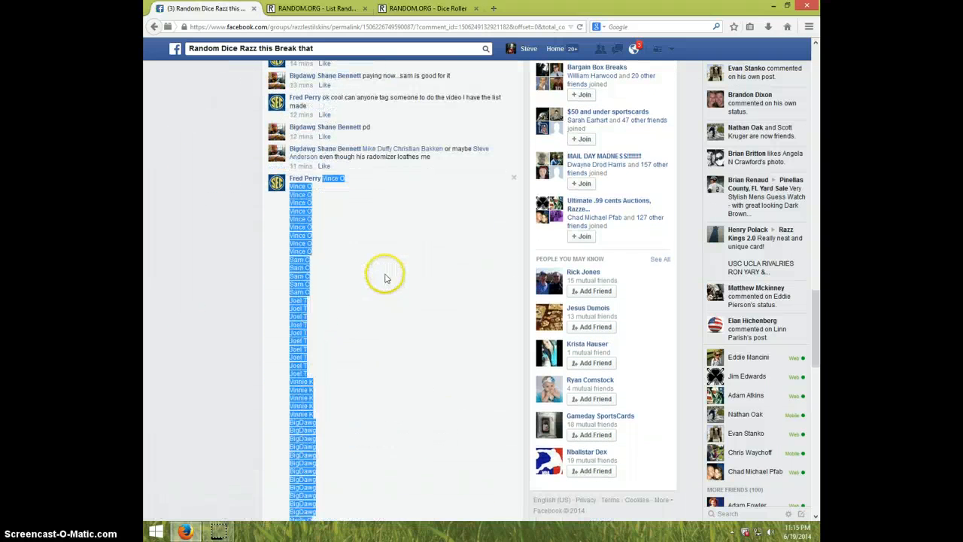
scroll("down", 3)
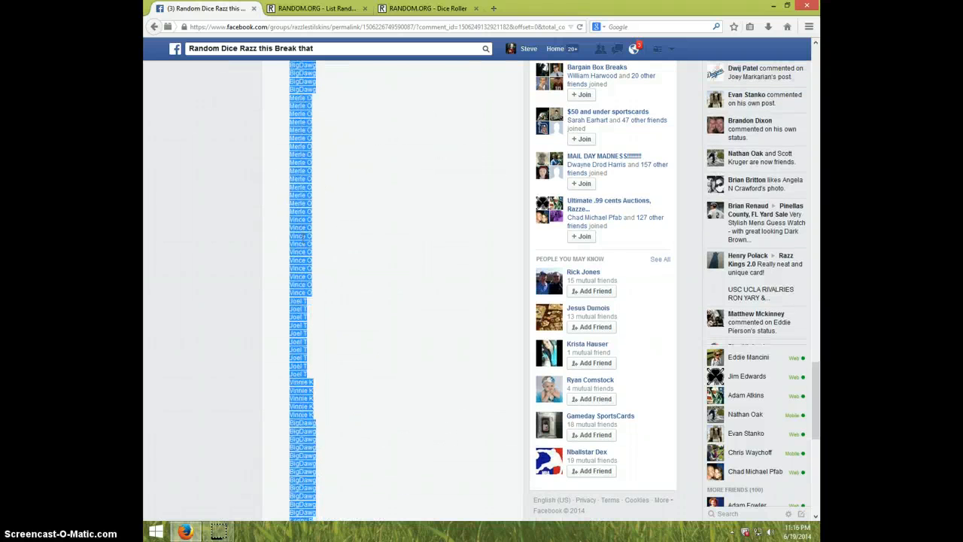
scroll("down", 3)
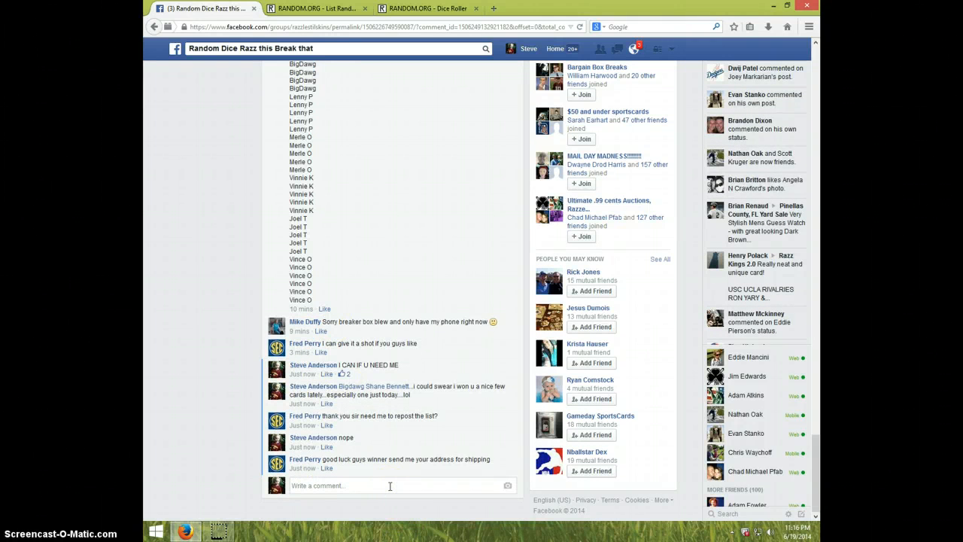
type("Li")
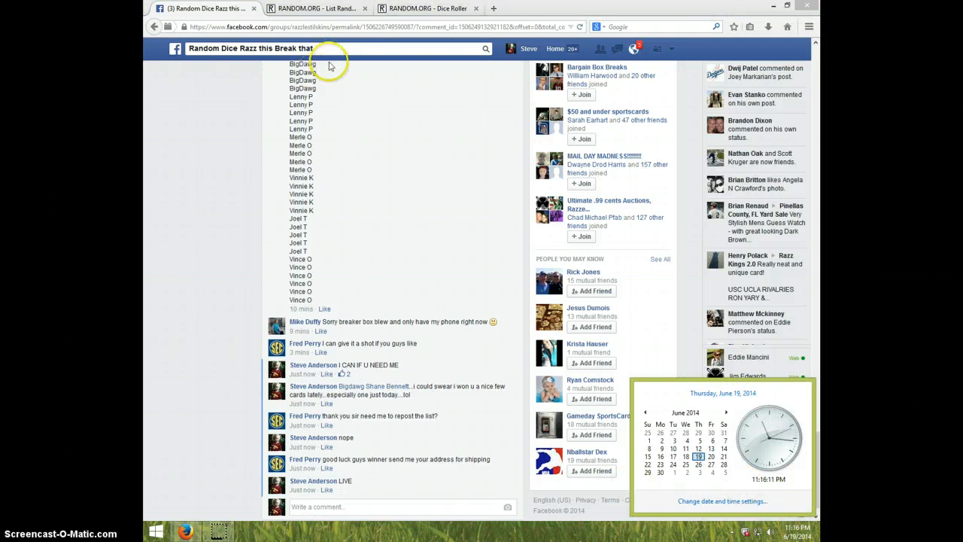
Step: Roll two dice on the RANDOM.ORG Dice Roller, landing six and two
left_click(424, 9)
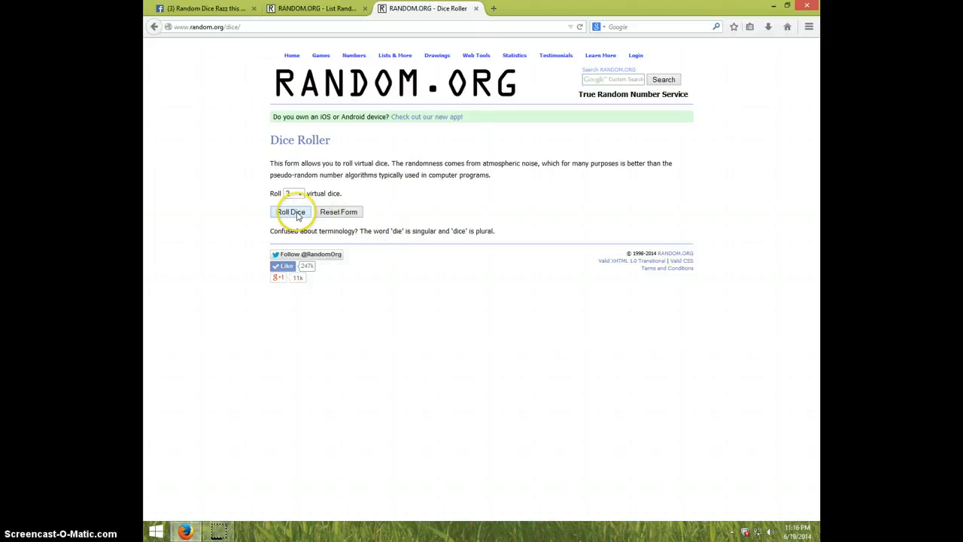
left_click(290, 211)
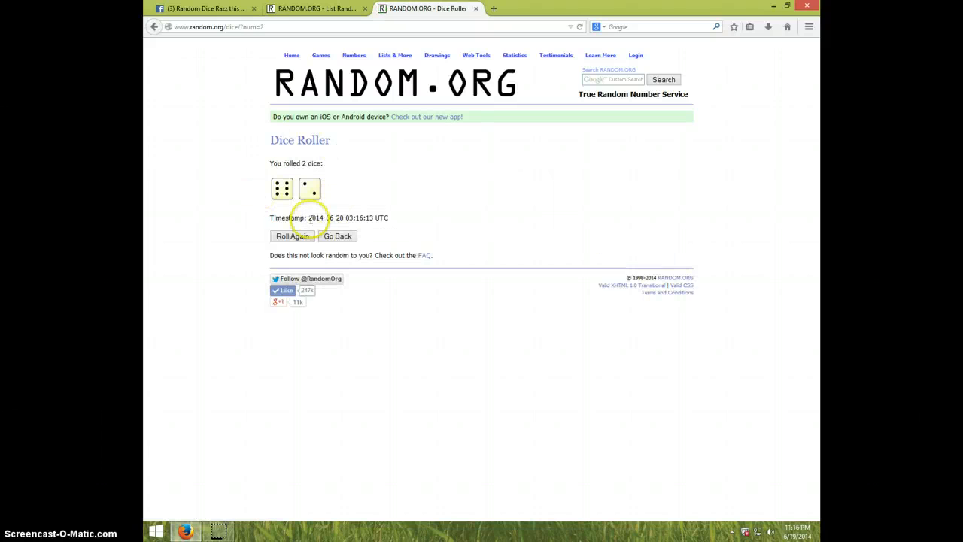
Step: Review the entered names in the List Randomizer and recheck the dice result before shuffling
left_click(316, 9)
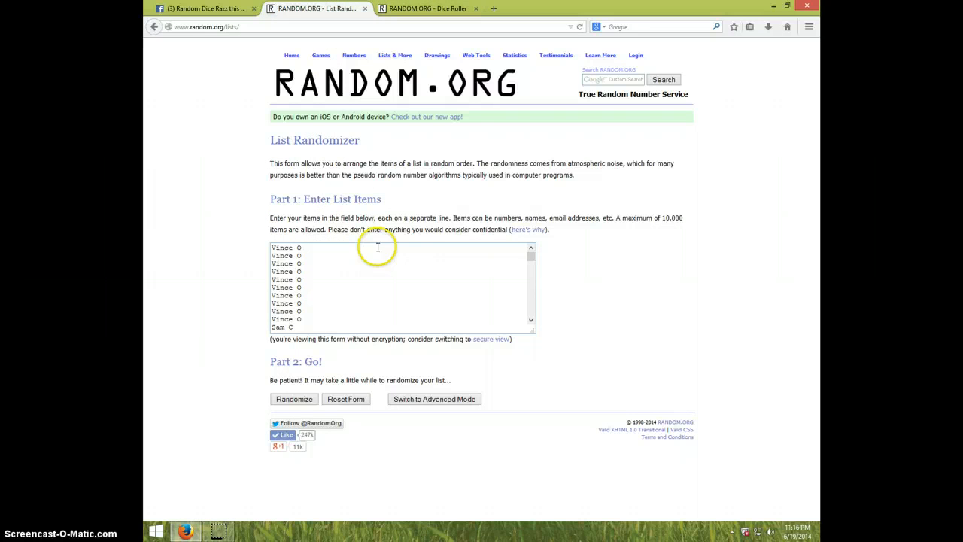
mouse_move(346, 264)
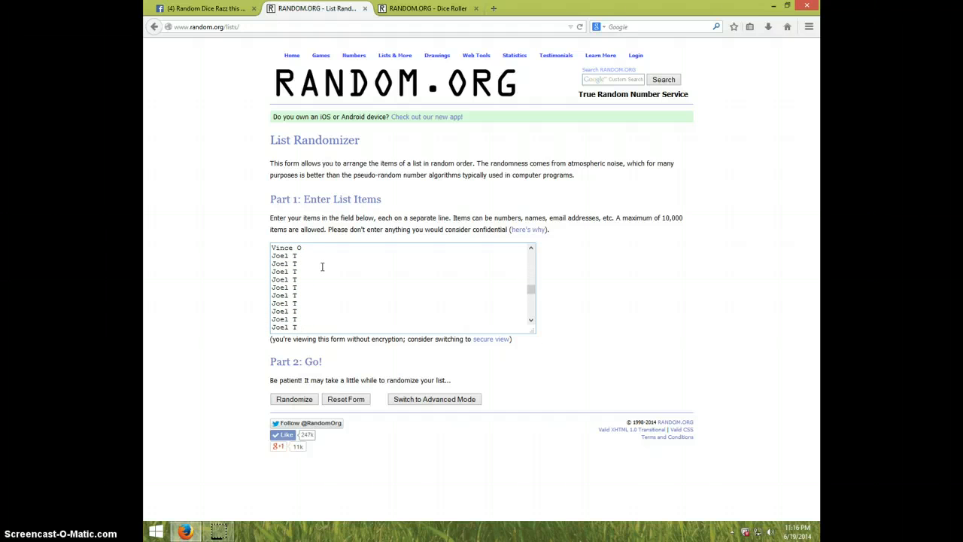
scroll("down", 3)
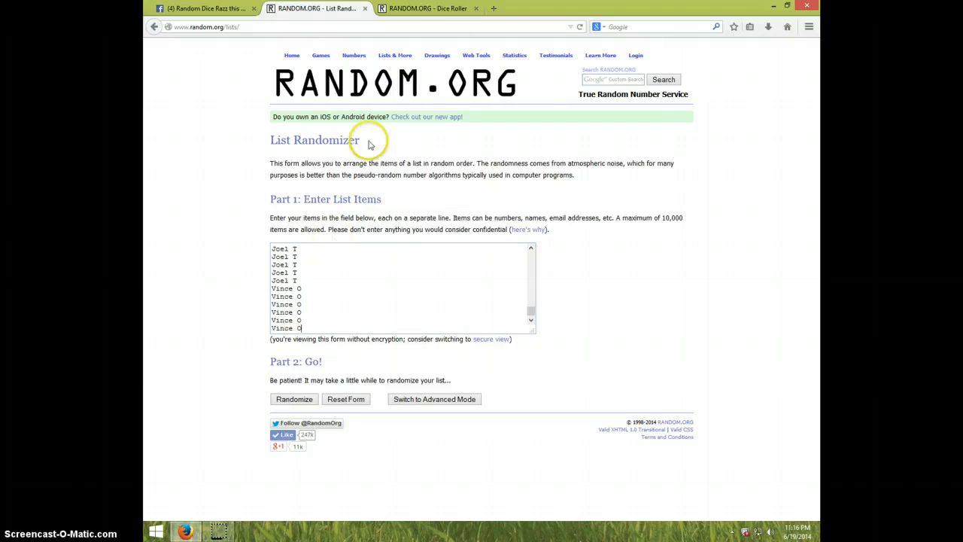
left_click(428, 9)
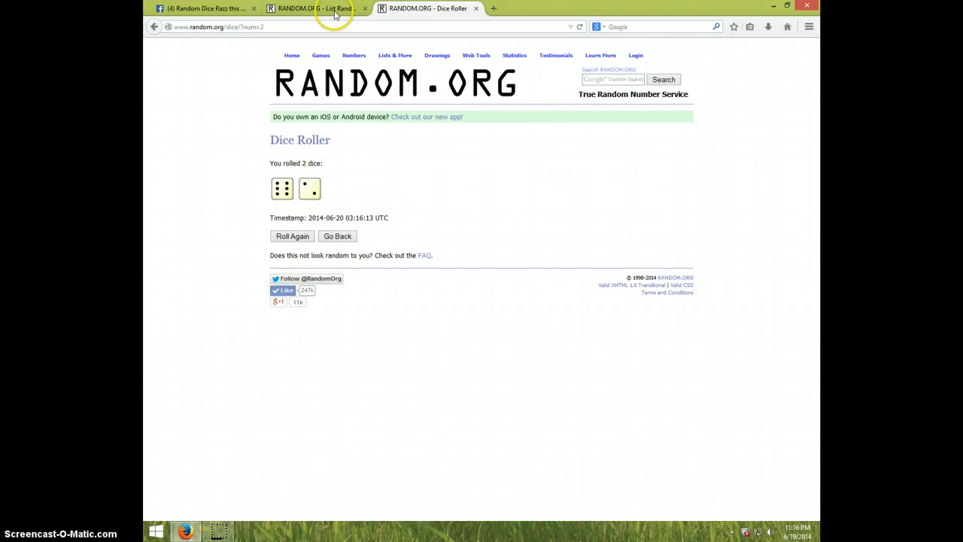
left_click(315, 9)
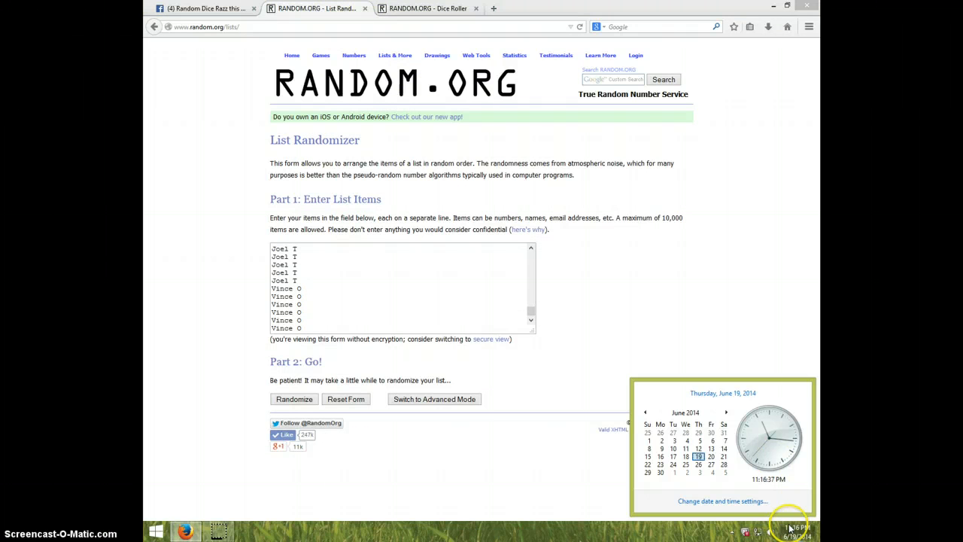
Step: Randomize the 120-name list and reshuffle it several times with Again
left_click(293, 398)
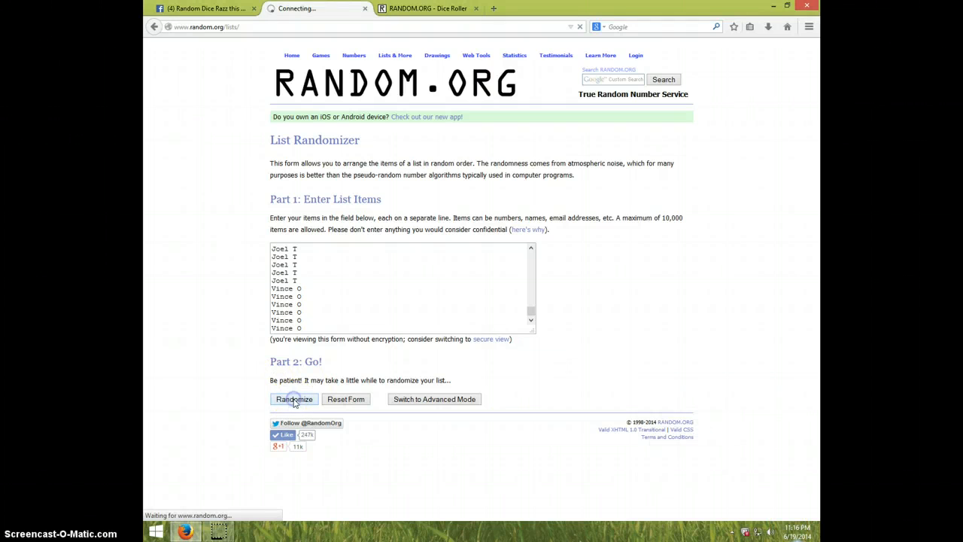
left_click(293, 398)
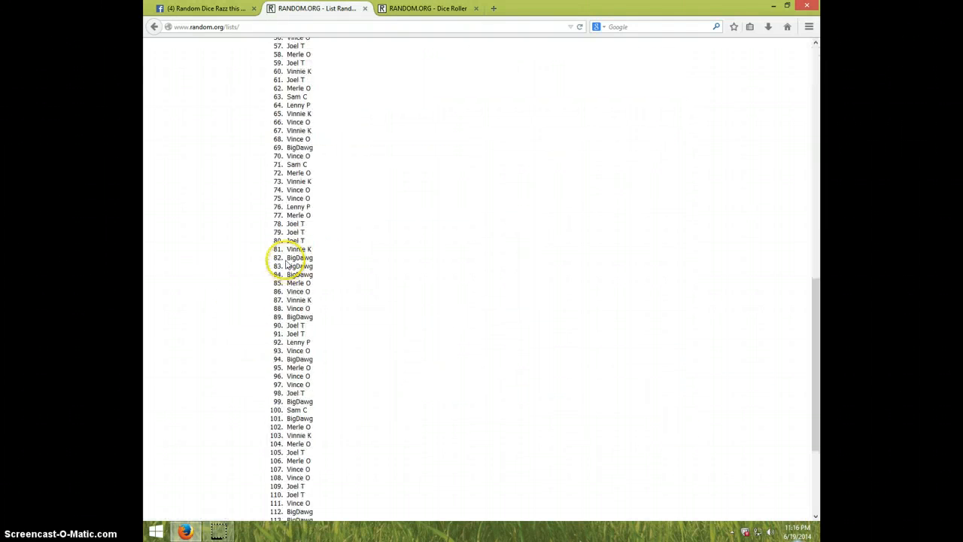
left_click(281, 454)
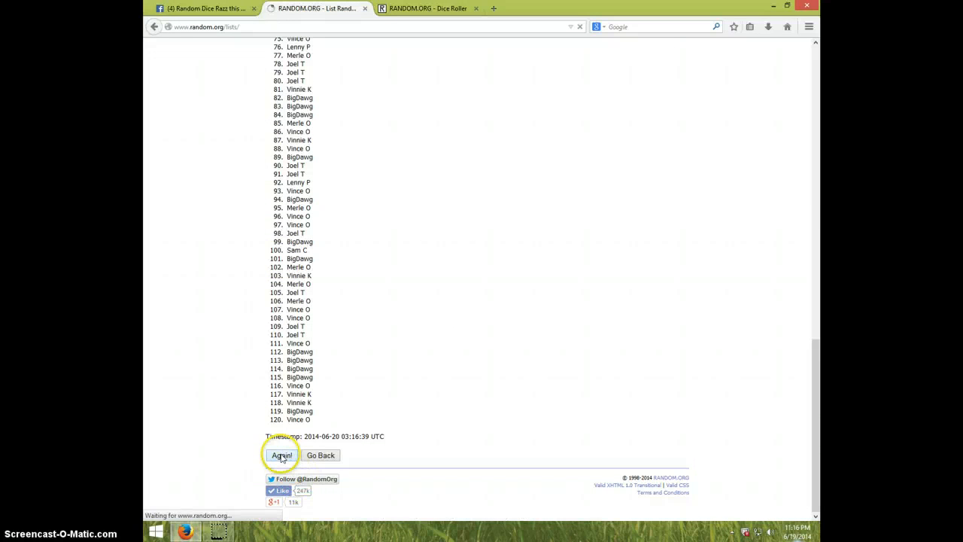
left_click(281, 454)
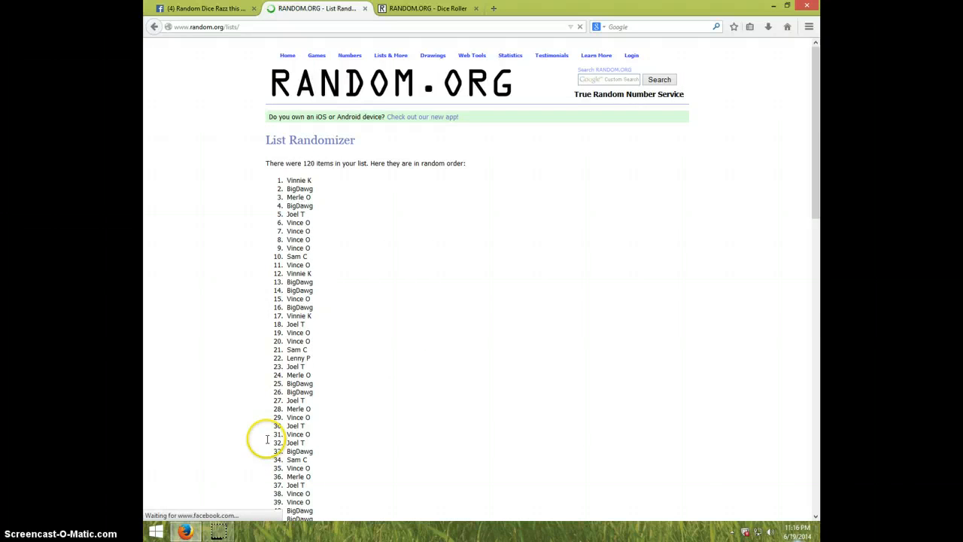
scroll("down", 3)
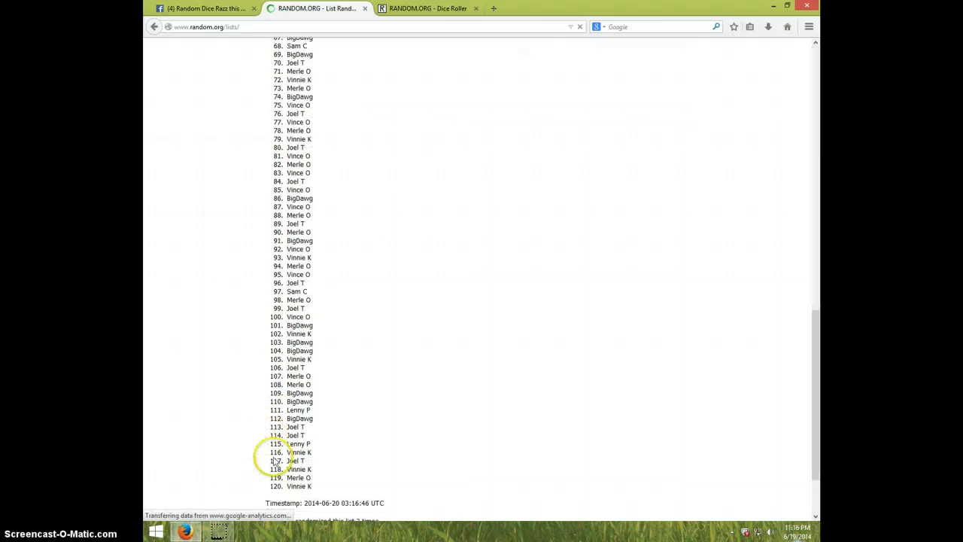
scroll("down", 3)
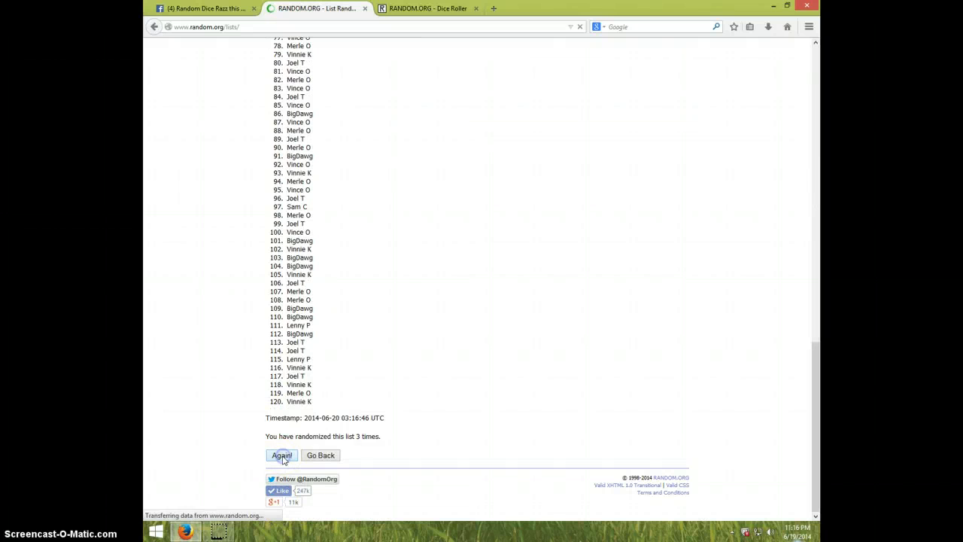
Step: Keep reshuffling until the list reads randomized 7 times, rechecking the dice result
left_click(280, 455)
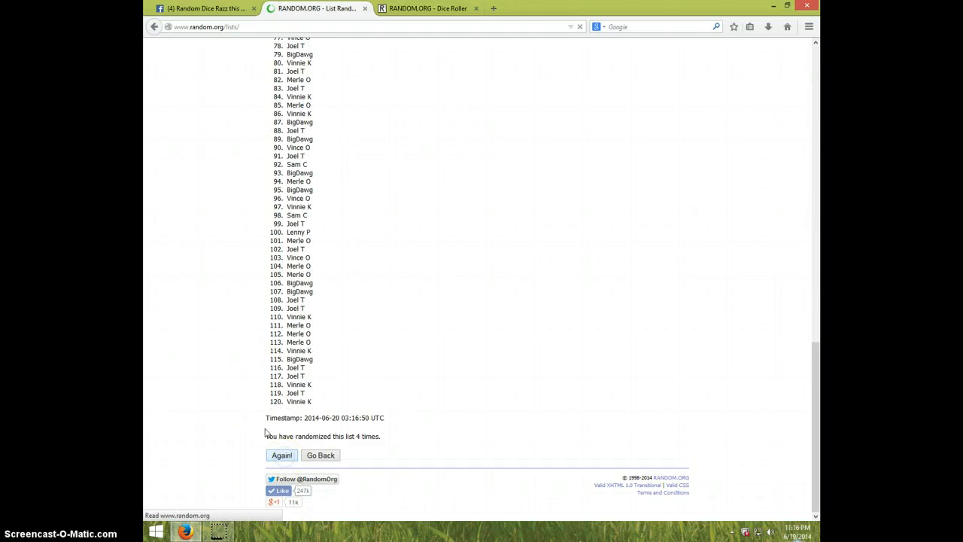
left_click(281, 455)
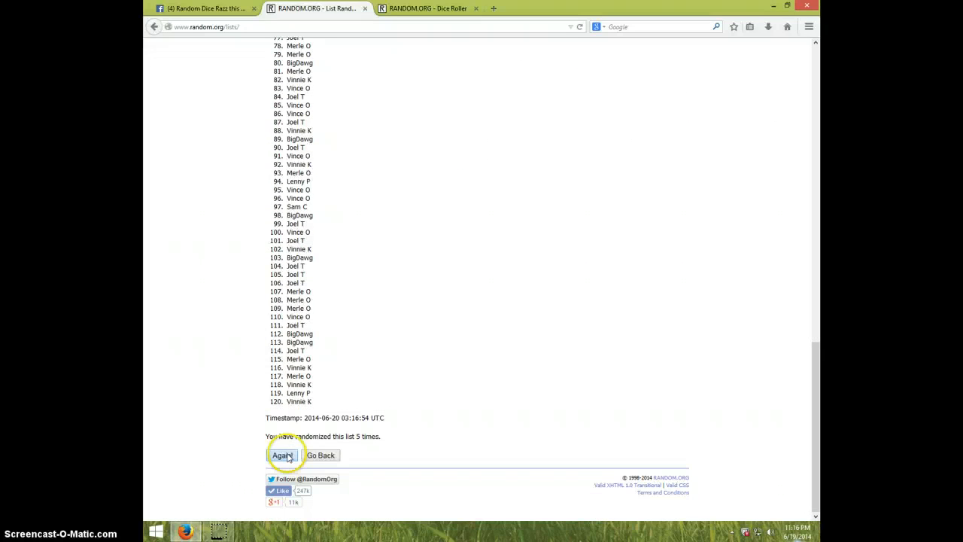
left_click(282, 454)
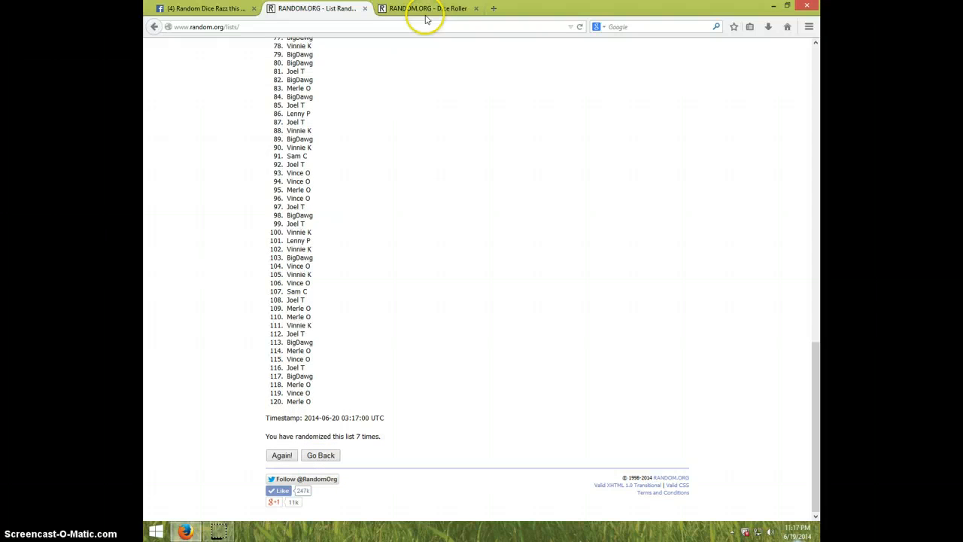
left_click(427, 9)
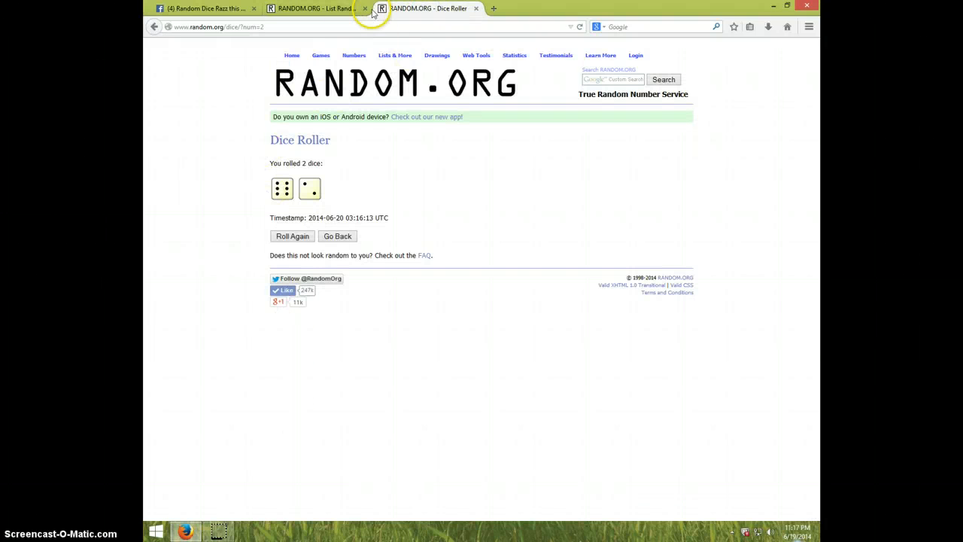
left_click(316, 9)
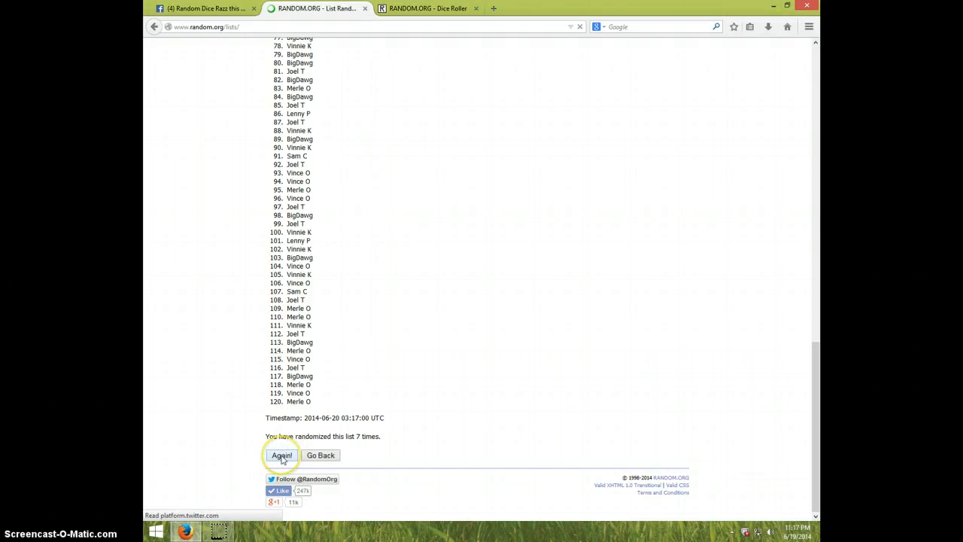
Step: Shuffle the list an eighth time, recheck the dice result and current time, leaving the winner first
left_click(281, 454)
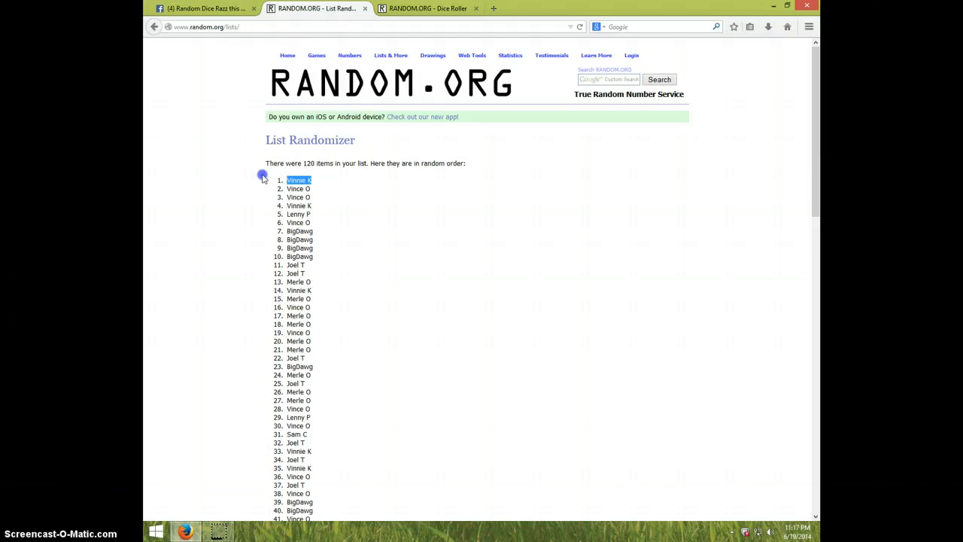
mouse_move(359, 232)
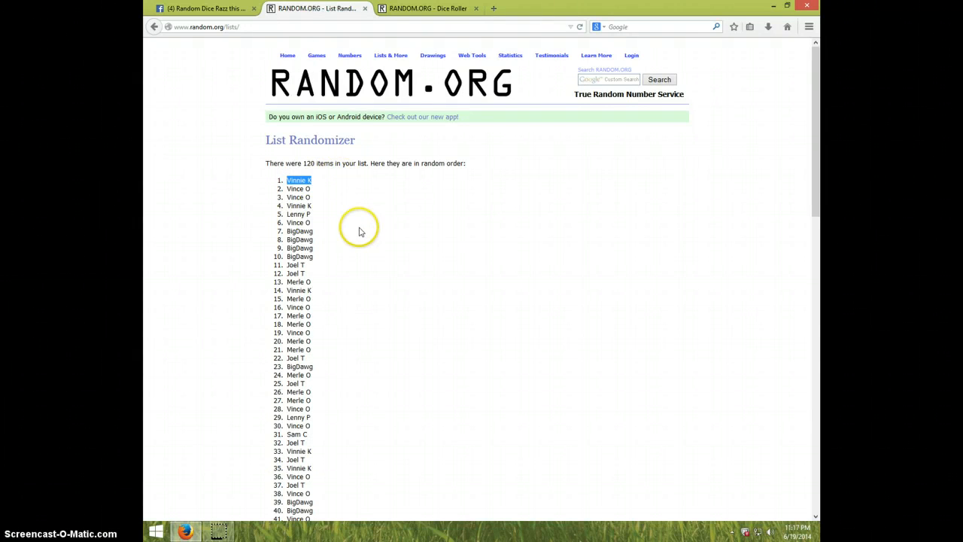
scroll("down", 3)
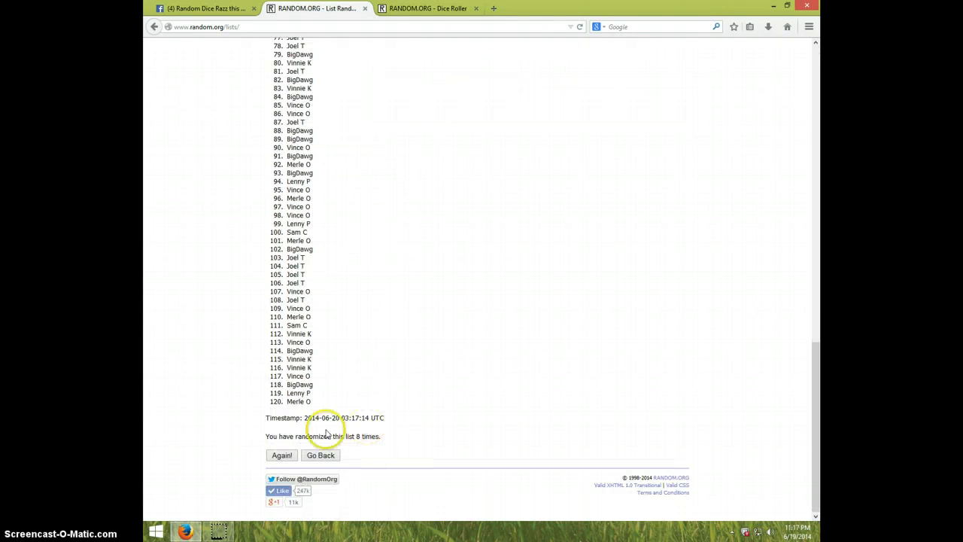
left_click(427, 9)
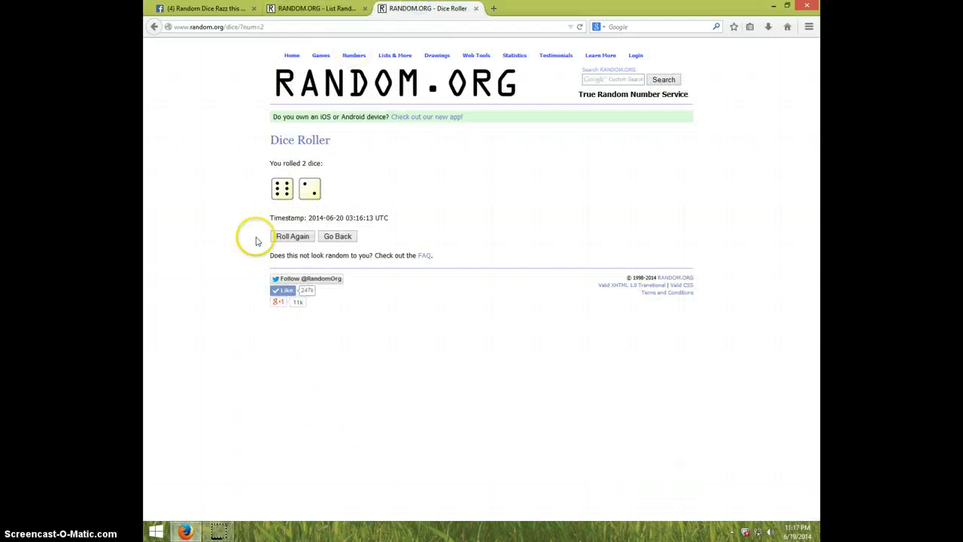
left_click(316, 9)
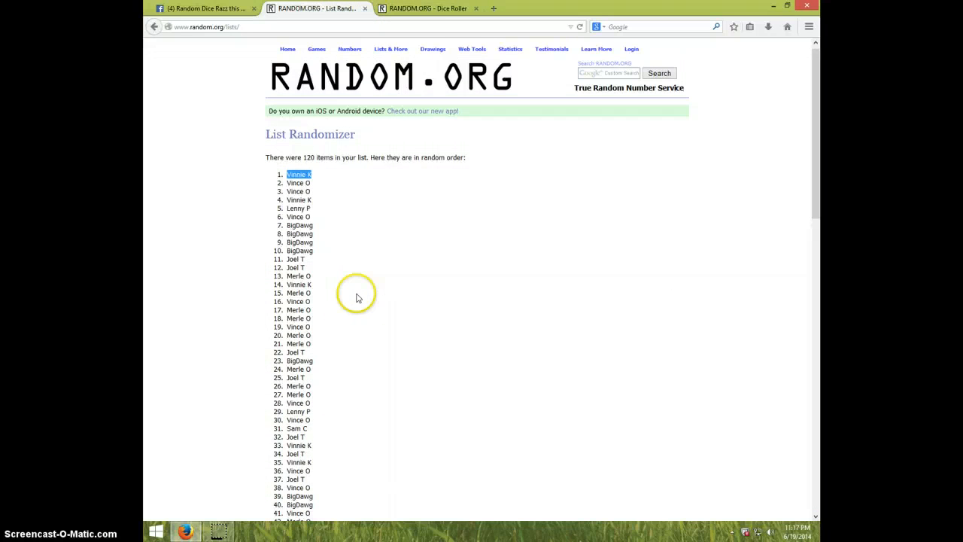
scroll("down", 3)
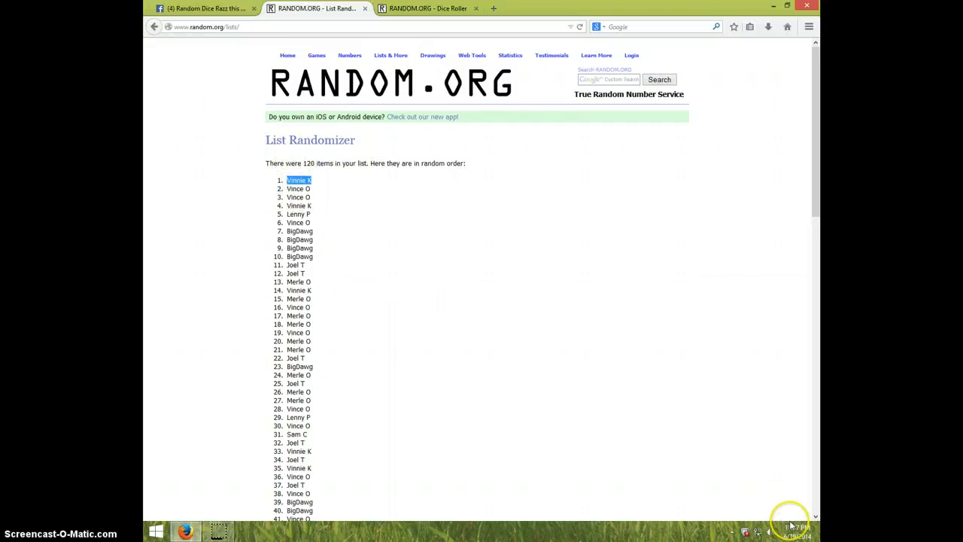
left_click(790, 533)
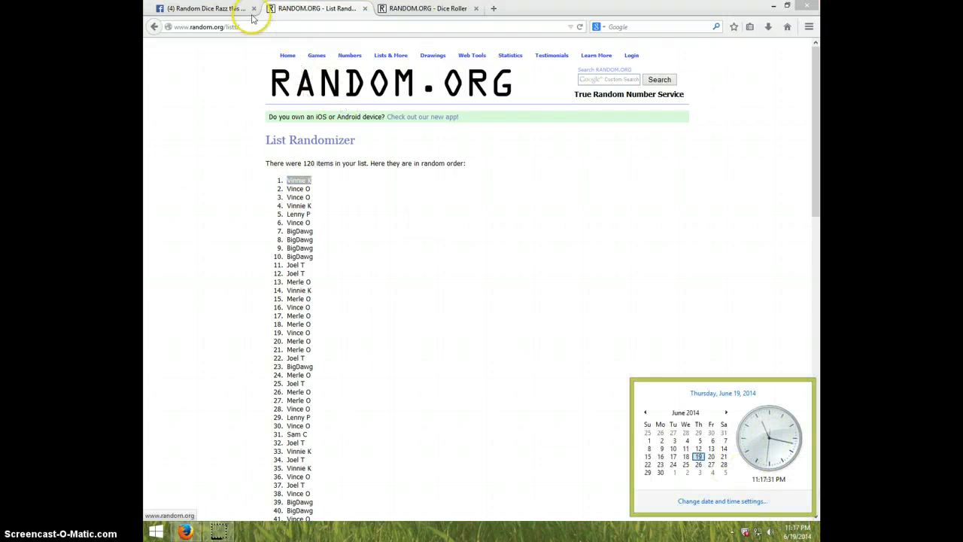
Step: Post a DONE comment in the Facebook thread and show the current date and time
left_click(203, 9)
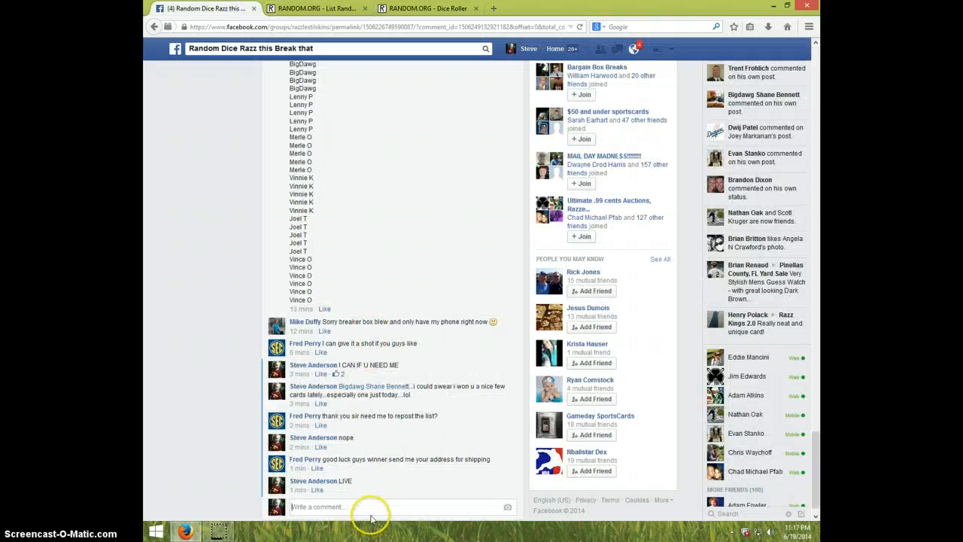
type("D")
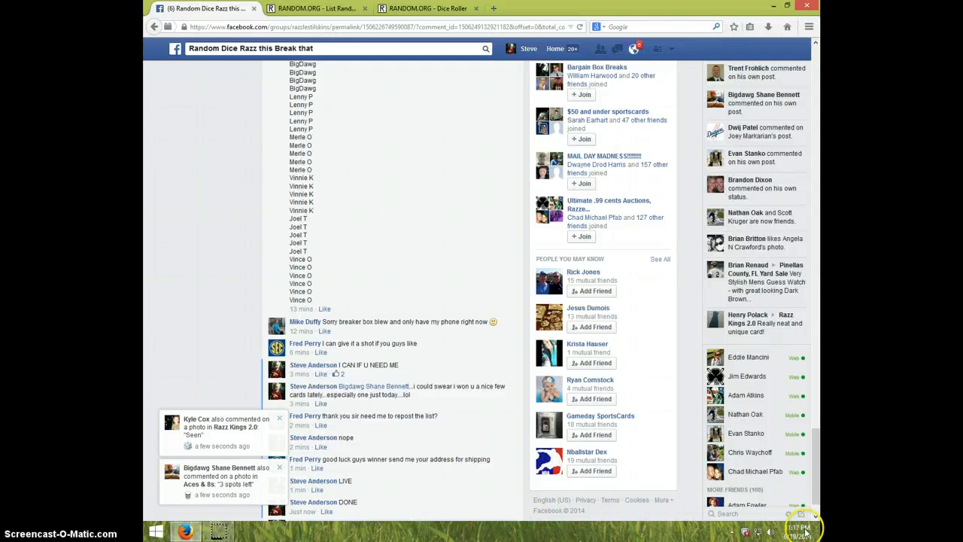
left_click(798, 529)
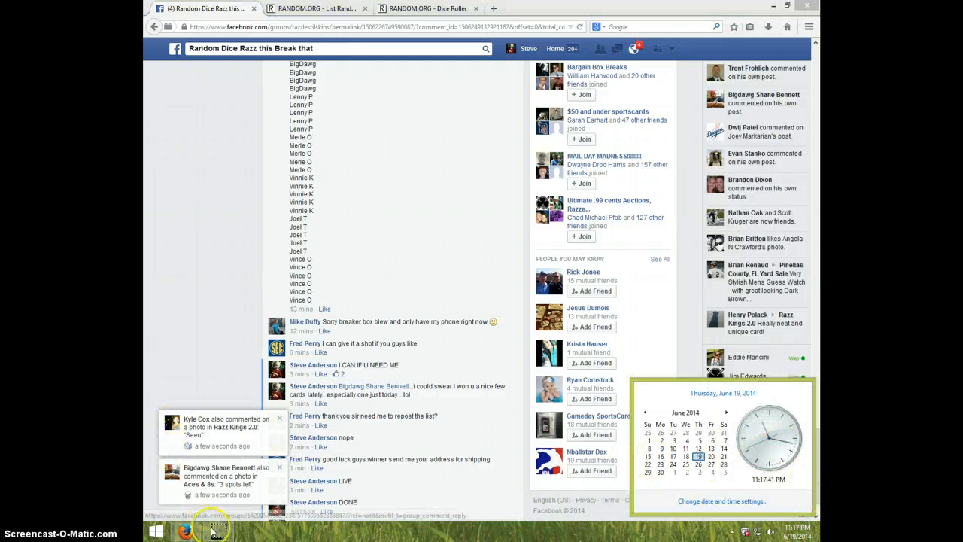